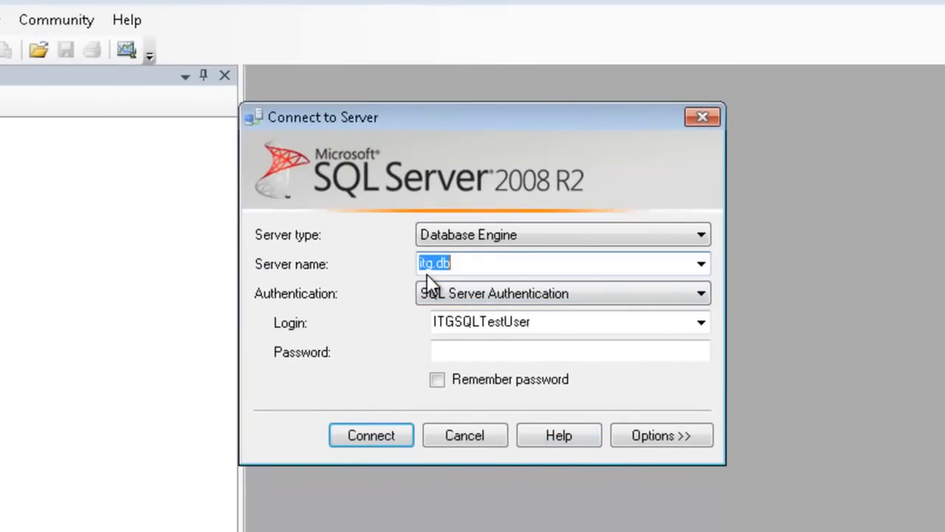
# Enter the login password and connect to the itg.db server.
pyautogui.click(569, 350)
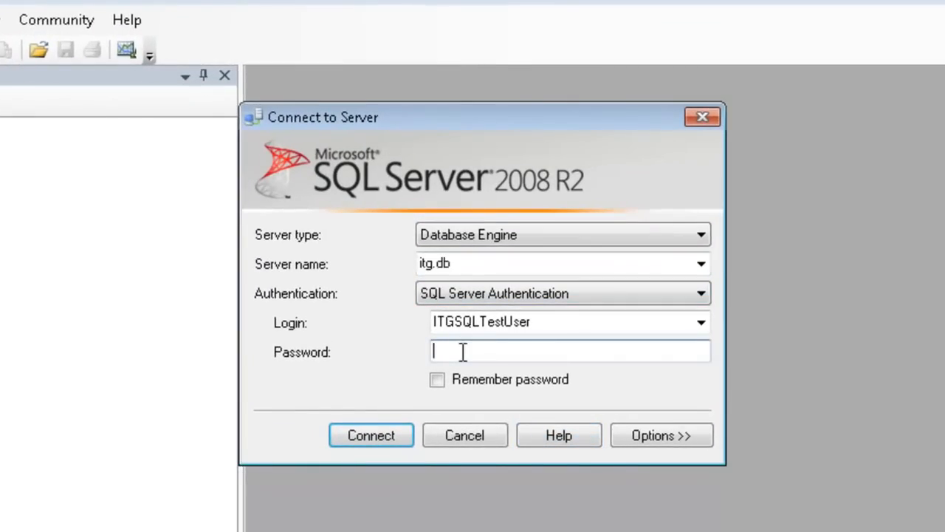
pyautogui.write('****')
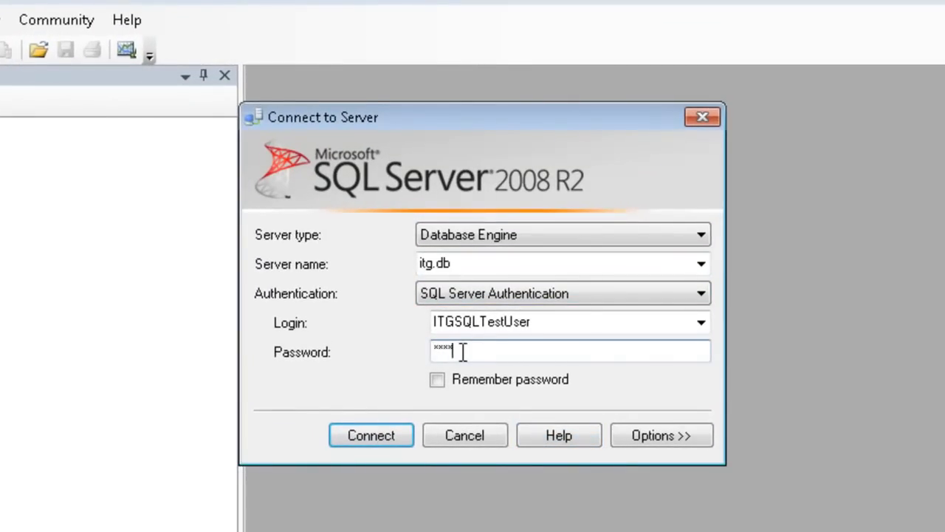
pyautogui.click(370, 435)
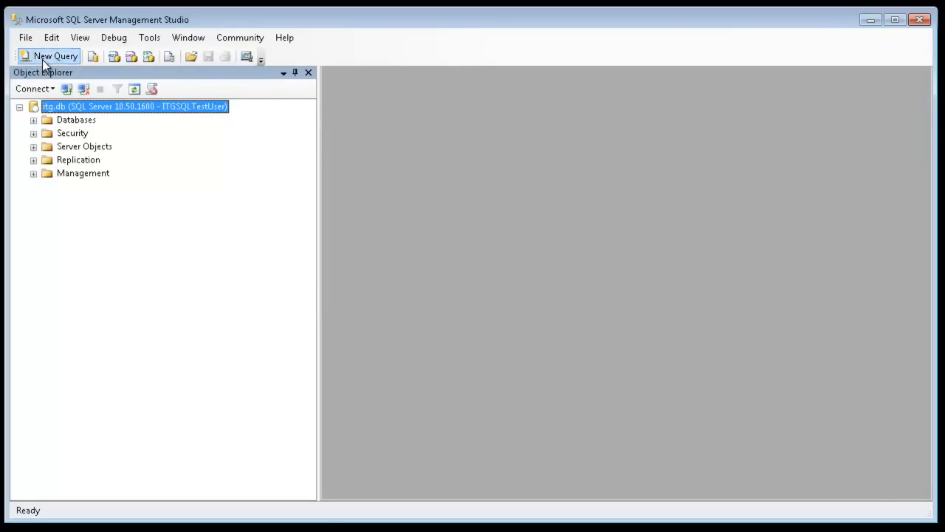
# Open a new query window using the ITGSQLTestDB database.
pyautogui.click(49, 56)
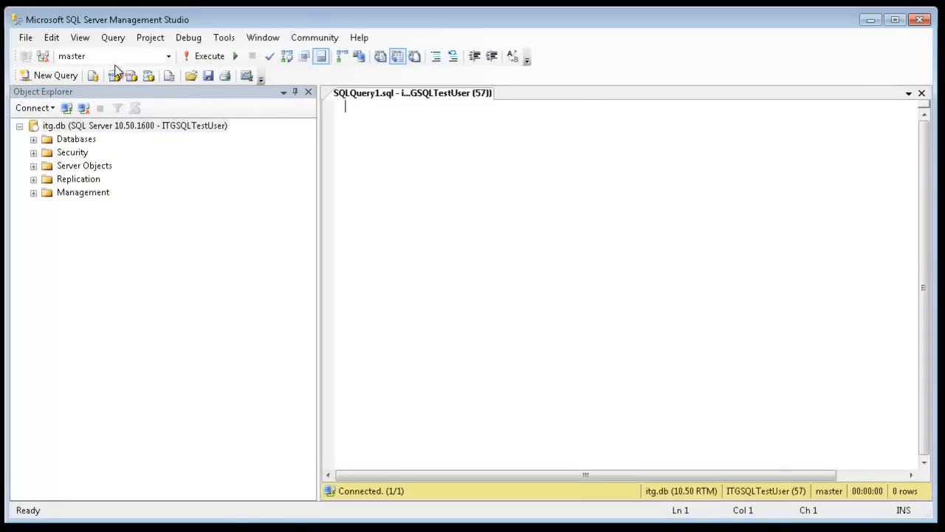
pyautogui.click(169, 56)
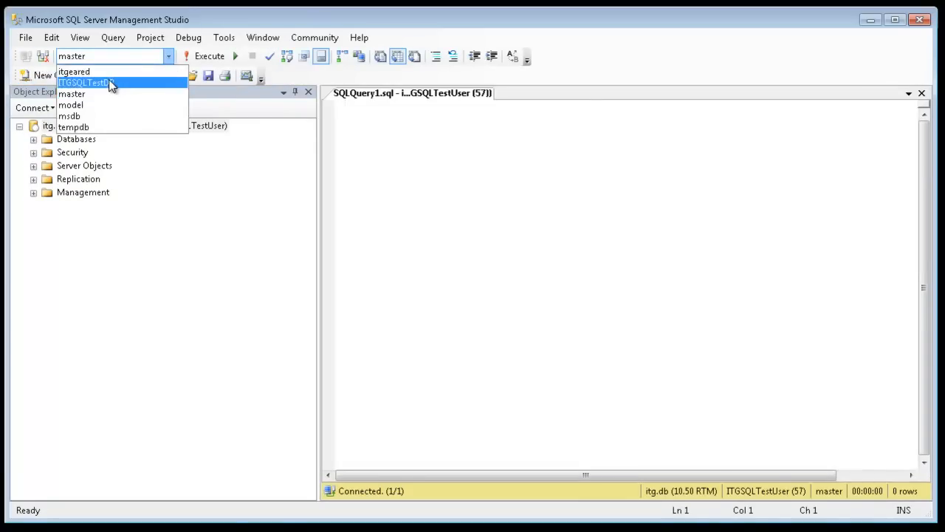
pyautogui.click(83, 82)
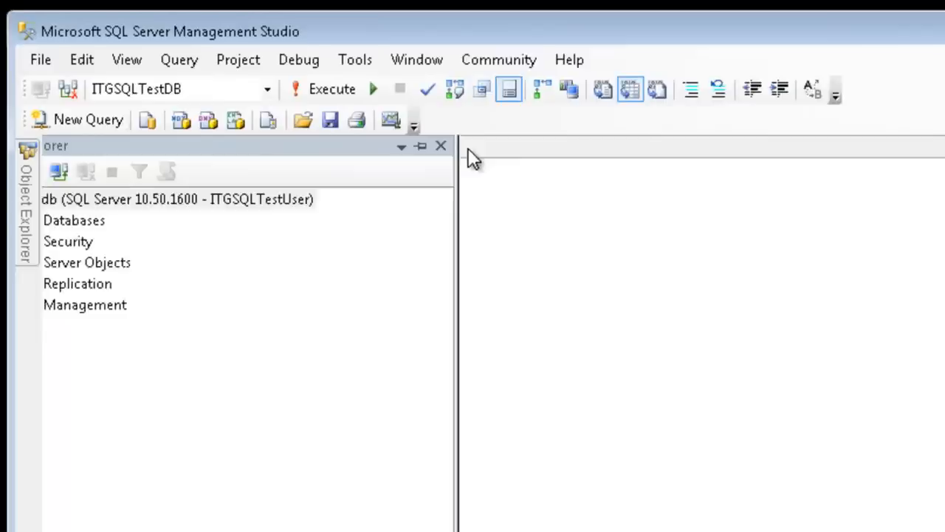
# Hide Object Explorer and type the comment '--insert into customers values ('value1', 'value2', '...')'.
pyautogui.click(76, 119)
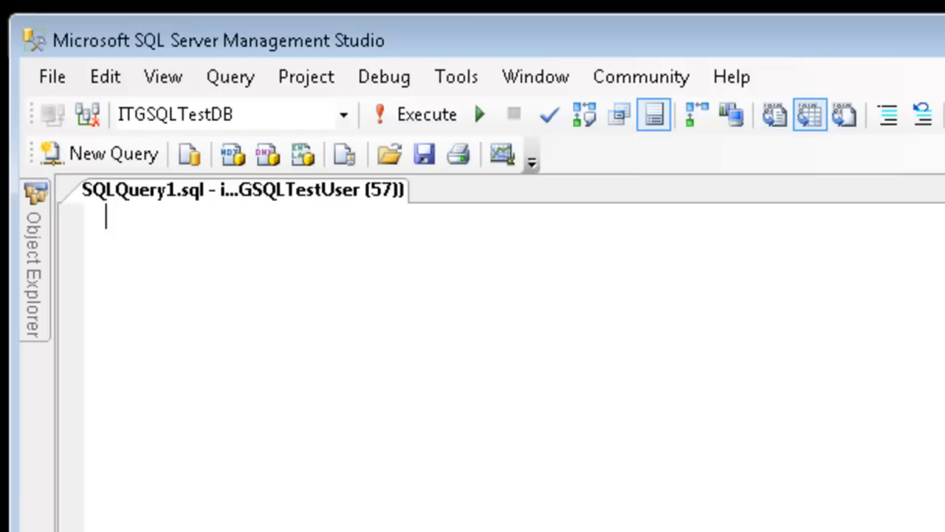
pyautogui.write("--insert into customers values ('value1', 'value2', '...')")
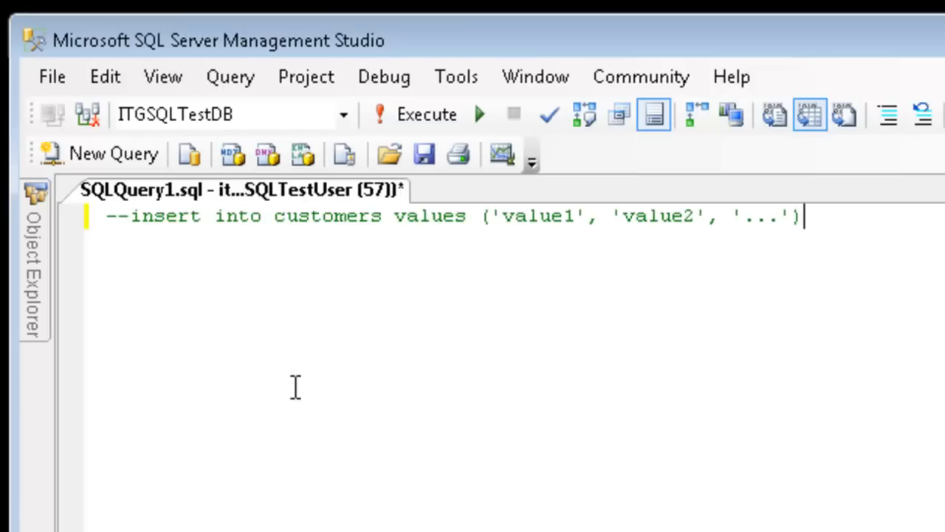
pyautogui.moveTo(146, 235)
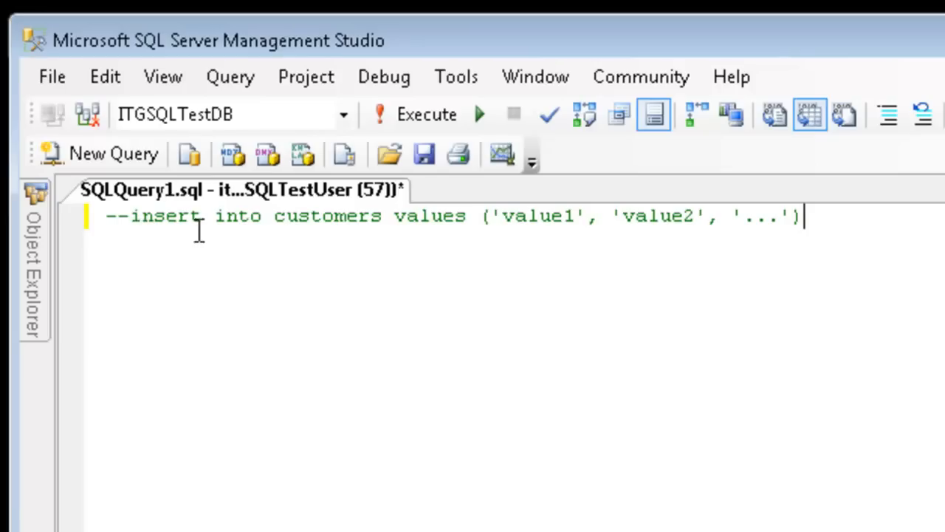
pyautogui.moveTo(268, 218)
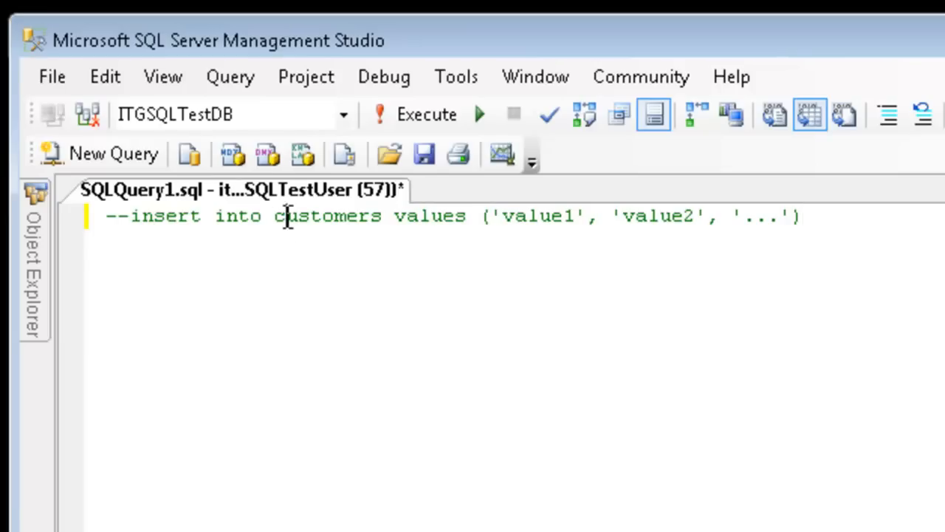
pyautogui.doubleClick(327, 215)
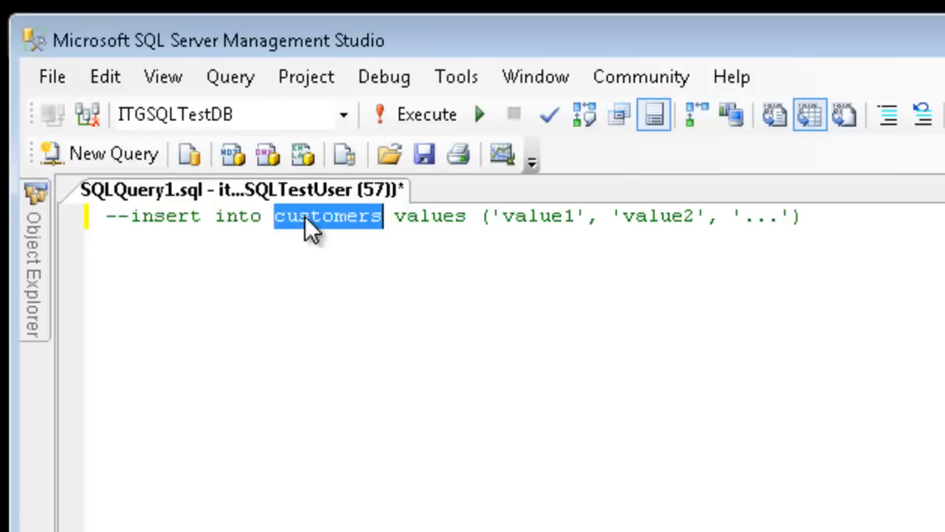
pyautogui.moveTo(435, 216)
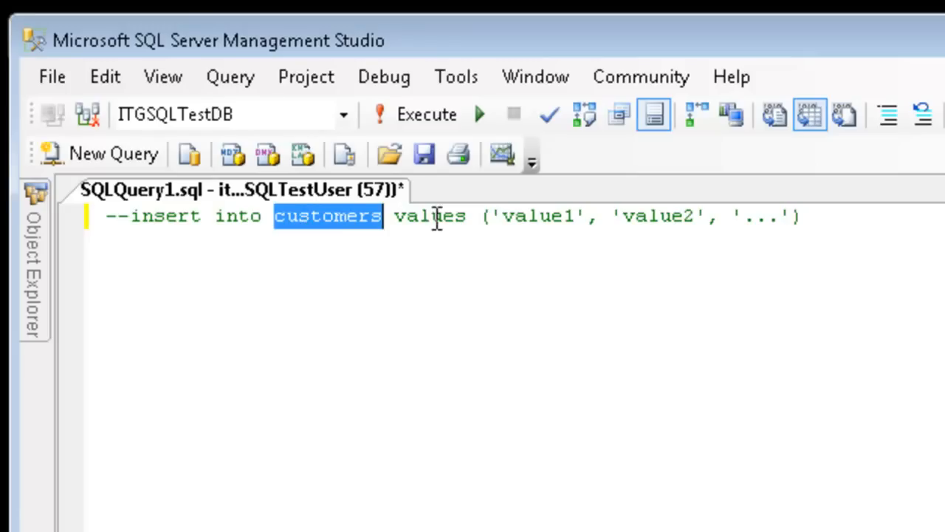
pyautogui.doubleClick(431, 216)
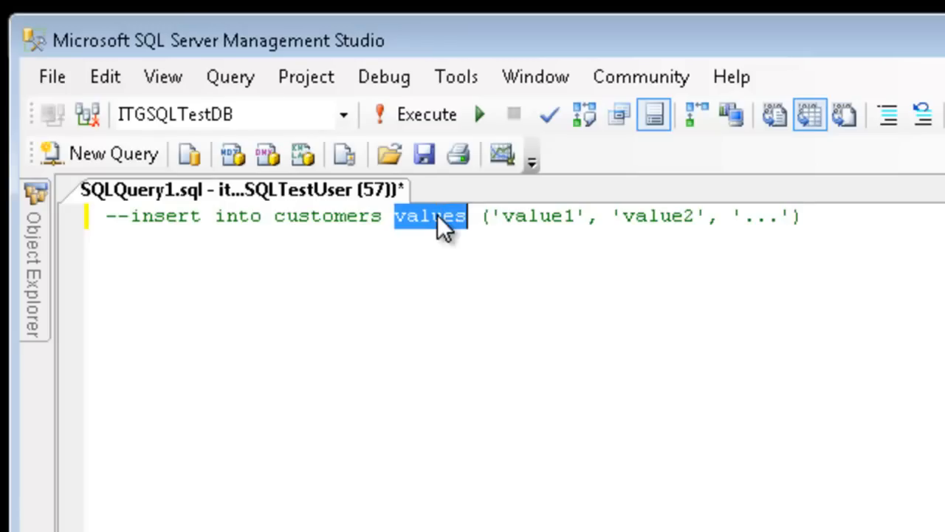
pyautogui.moveTo(493, 233)
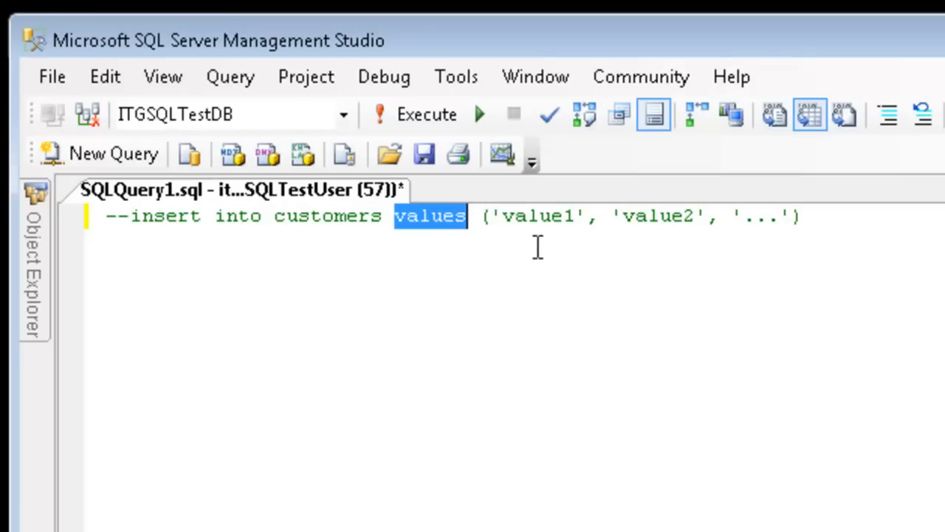
pyautogui.moveTo(502, 242)
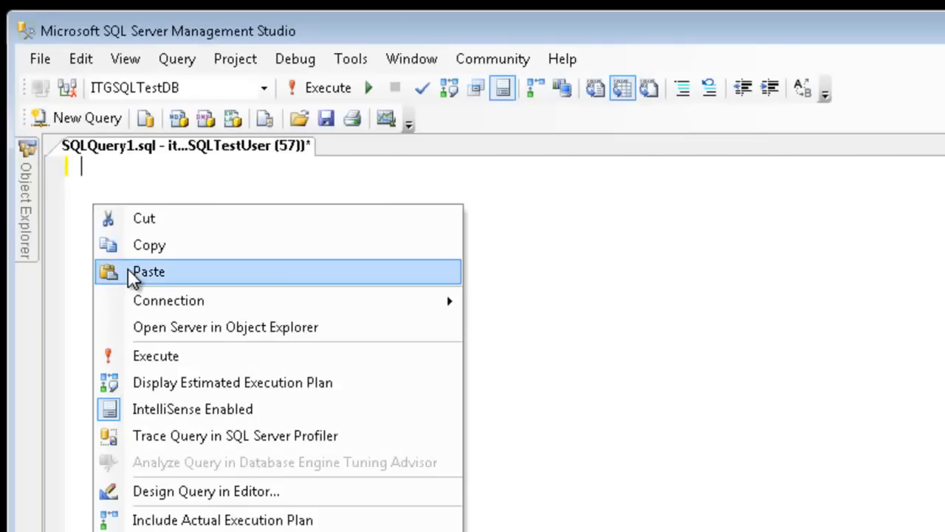
# Paste the Joe Smith insert statement into the query window.
pyautogui.click(149, 271)
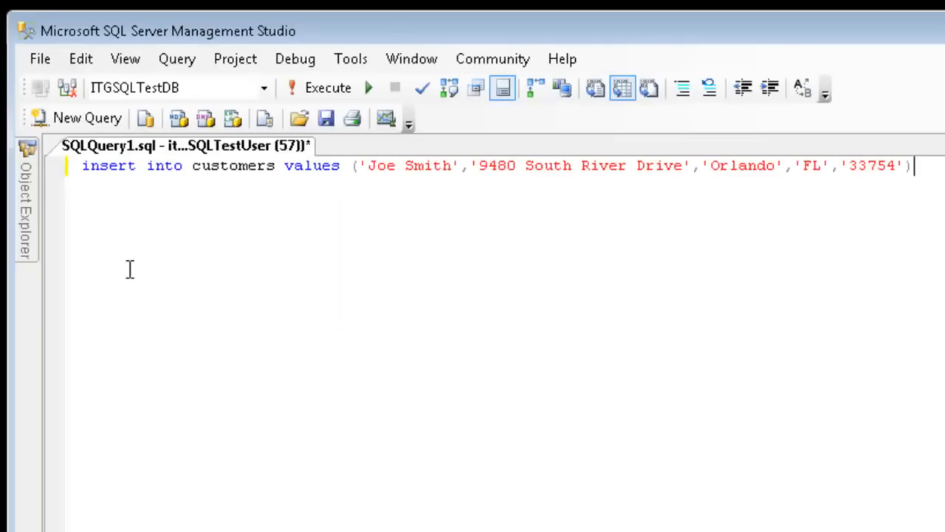
pyautogui.moveTo(129, 218)
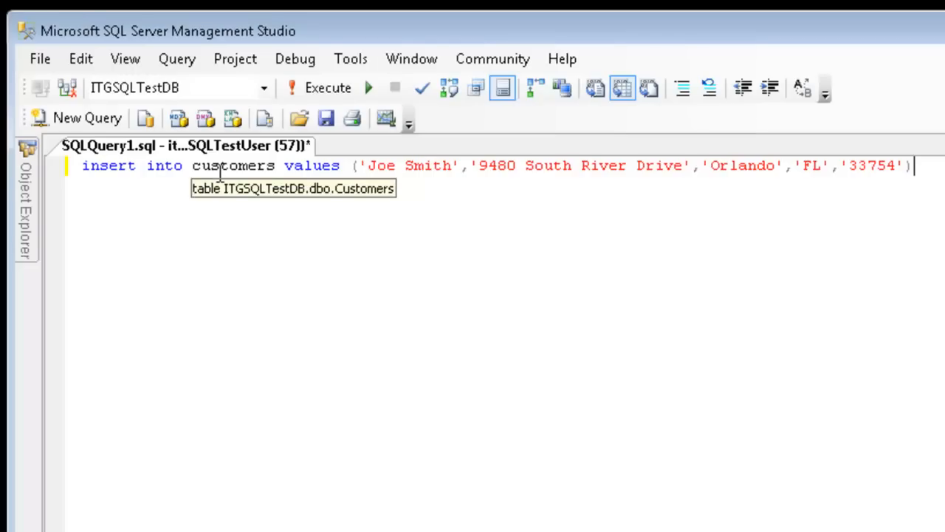
pyautogui.moveTo(303, 166)
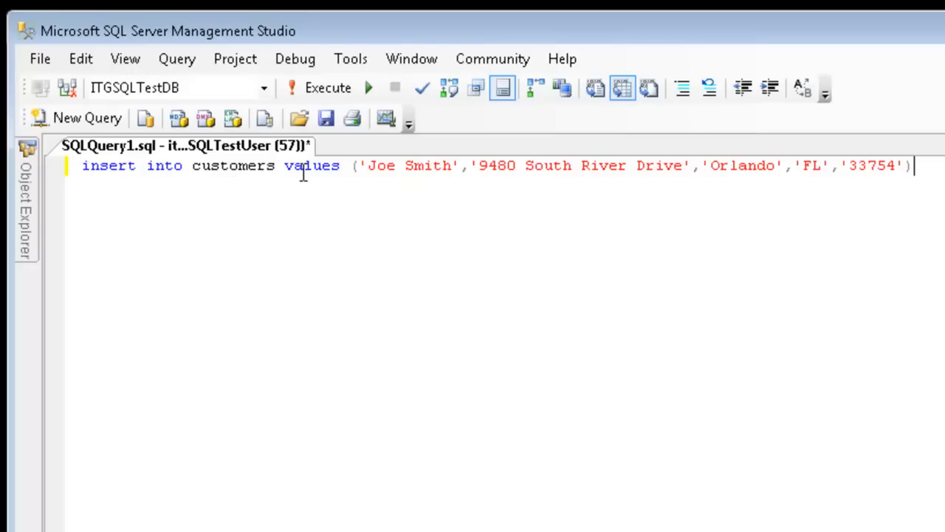
pyautogui.moveTo(328, 170)
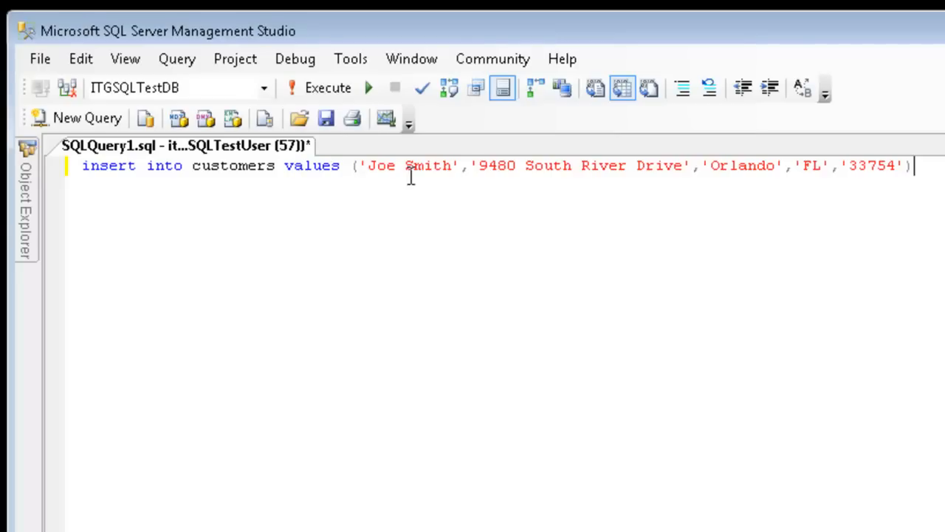
pyautogui.moveTo(790, 199)
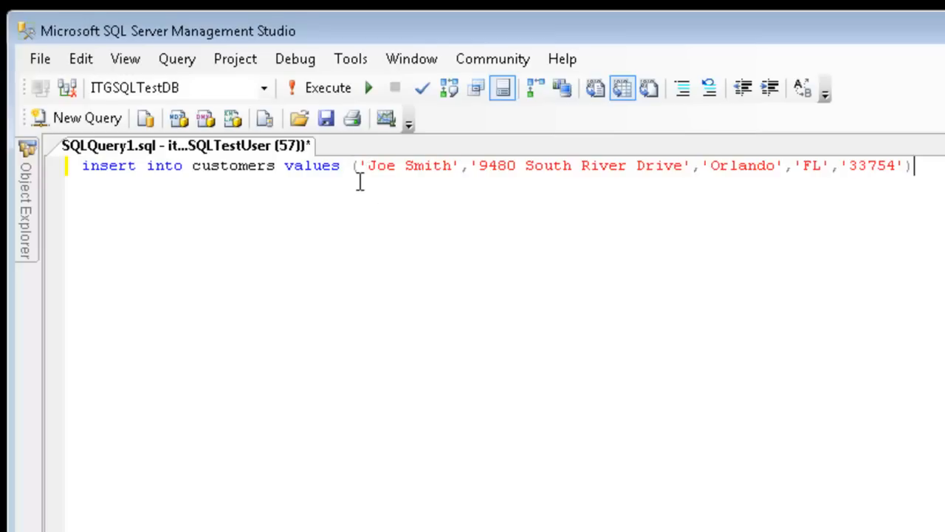
pyautogui.moveTo(359, 194)
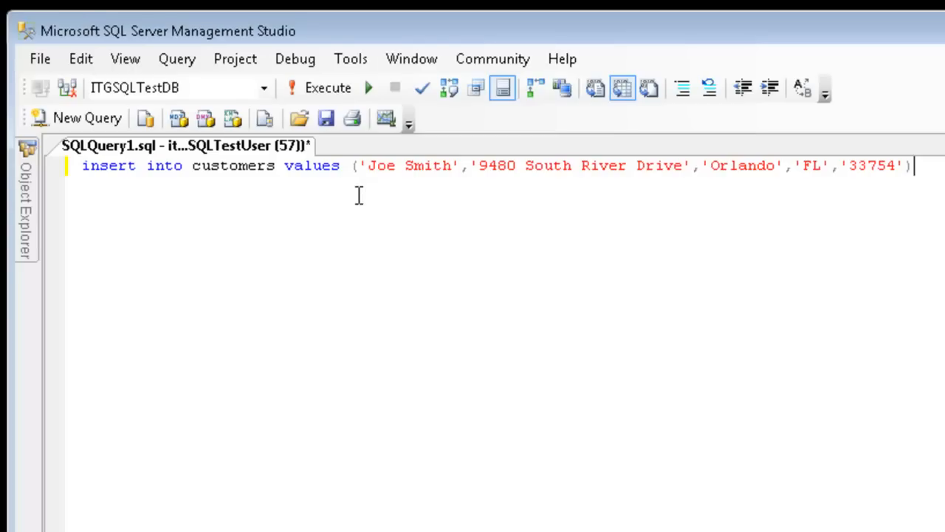
pyautogui.moveTo(360, 168)
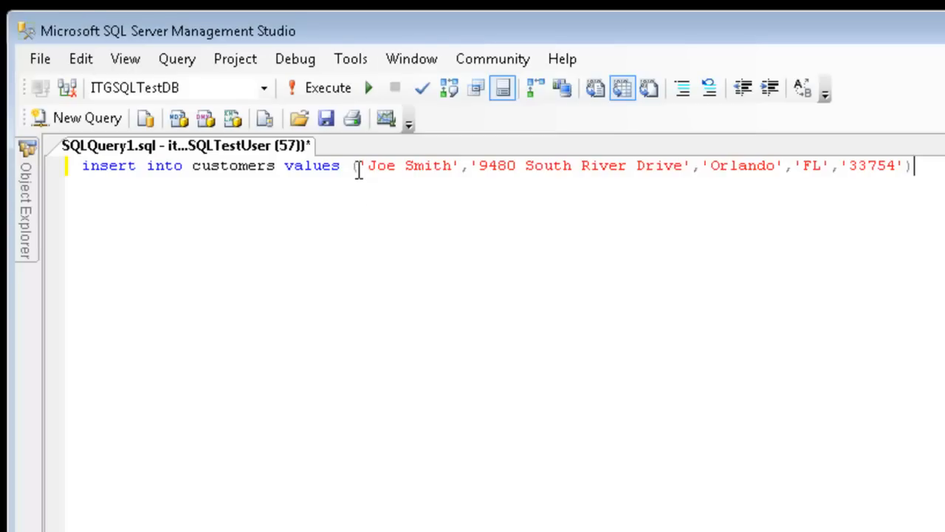
pyautogui.moveTo(358, 177)
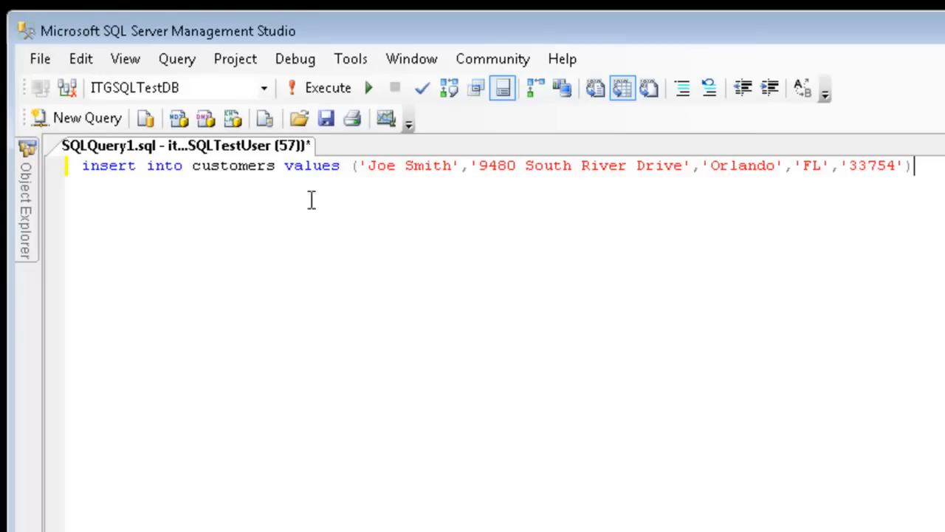
# Execute the Joe Smith insert, then add a new line for another statement.
pyautogui.click(327, 87)
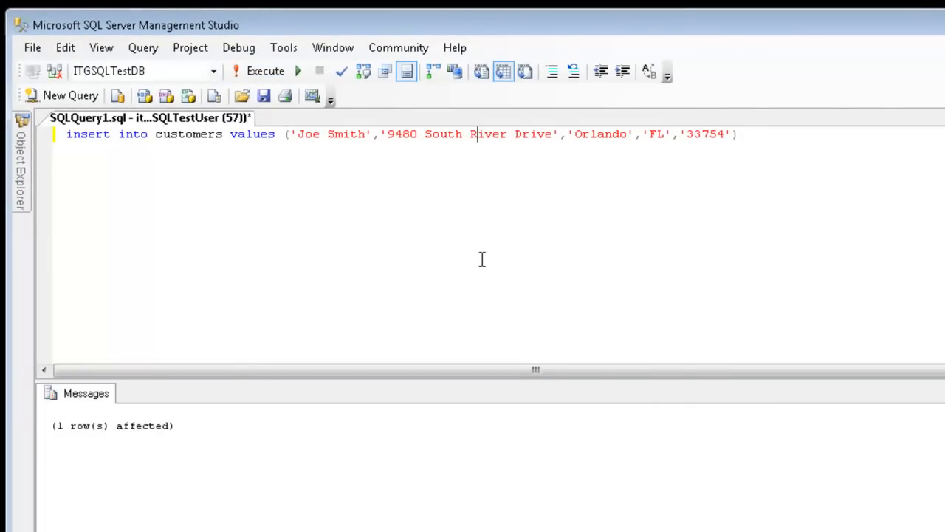
pyautogui.press('enter')
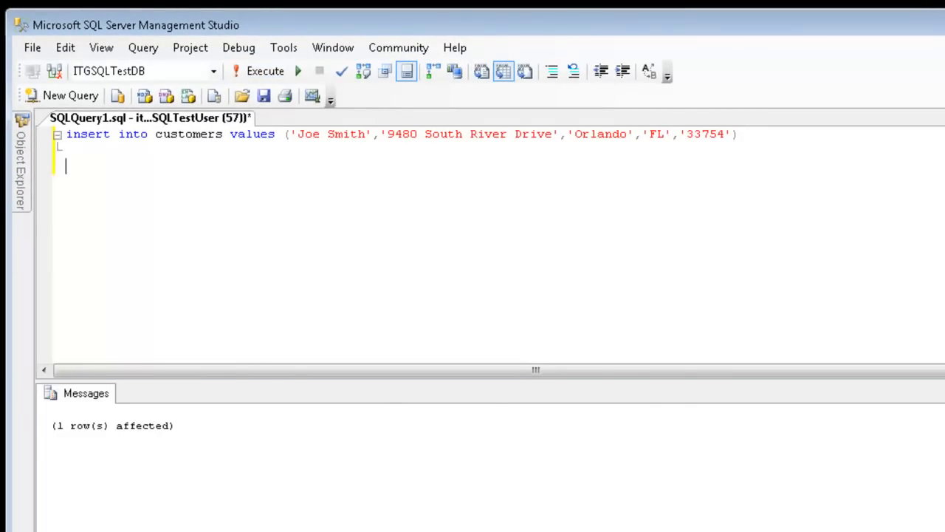
pyautogui.moveTo(89, 206)
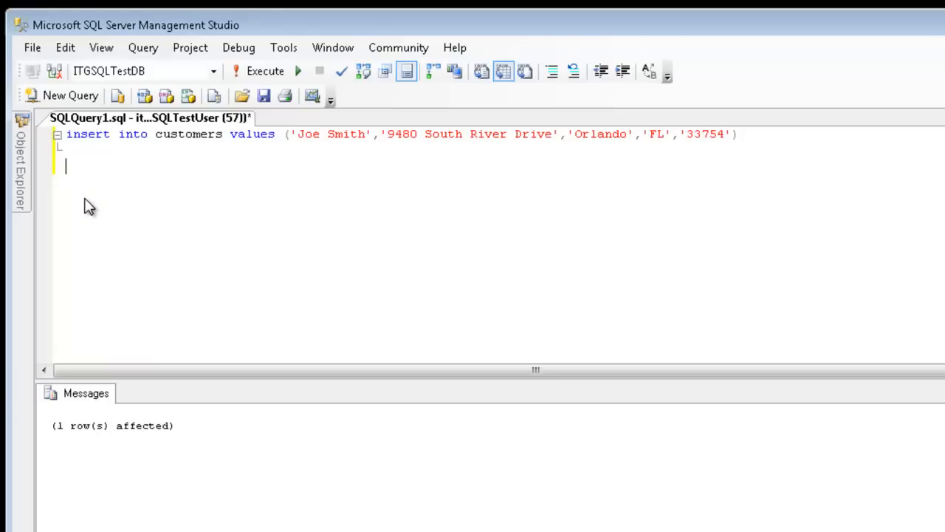
pyautogui.moveTo(88, 181)
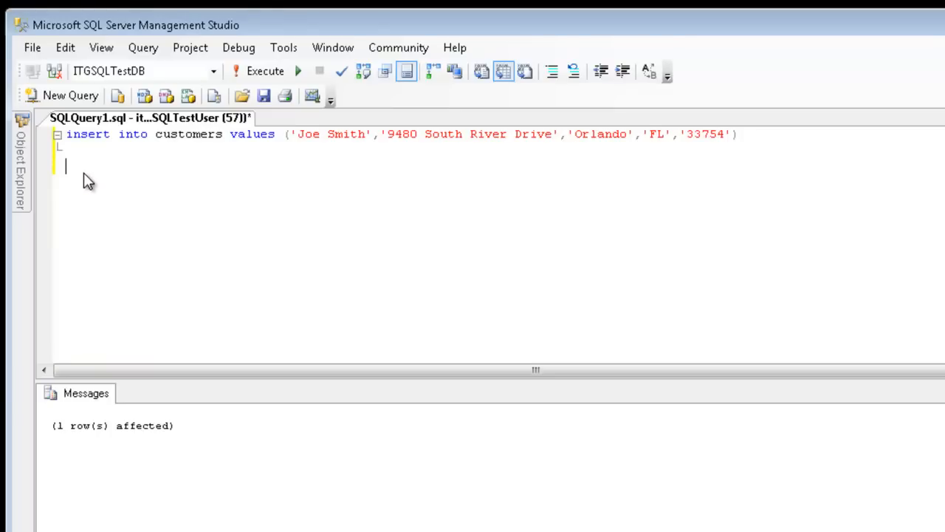
pyautogui.moveTo(152, 153)
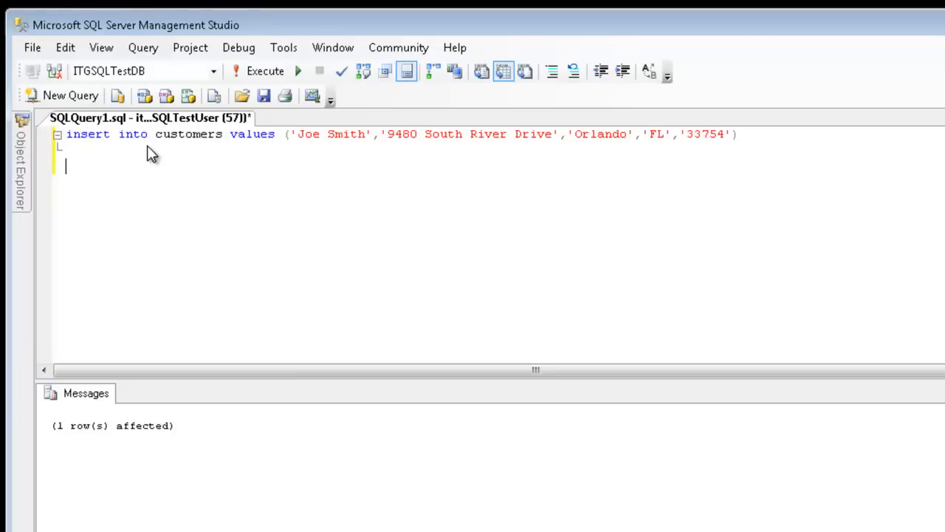
pyautogui.moveTo(294, 165)
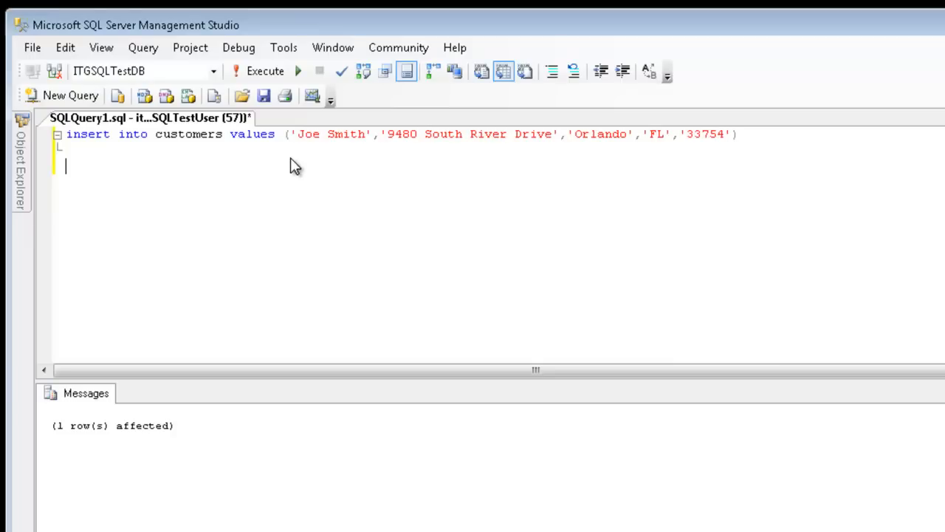
pyautogui.moveTo(331, 160)
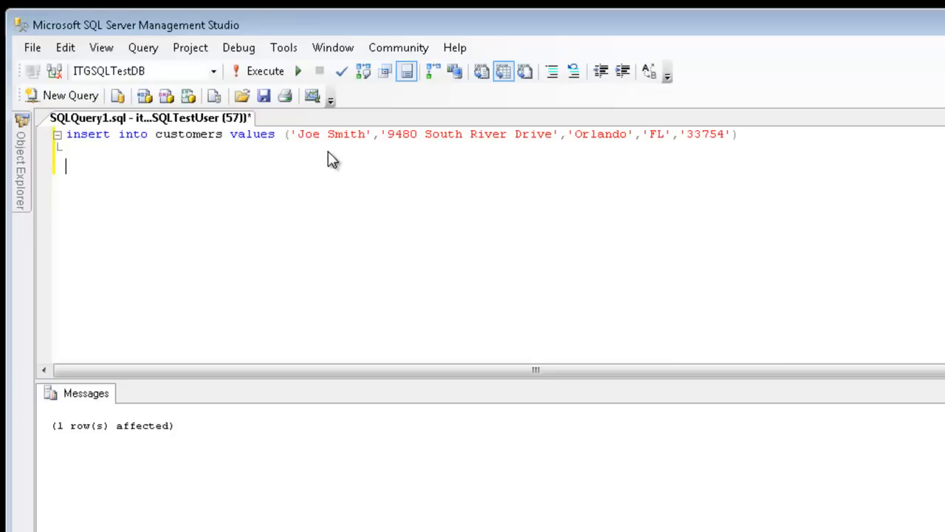
pyautogui.moveTo(683, 145)
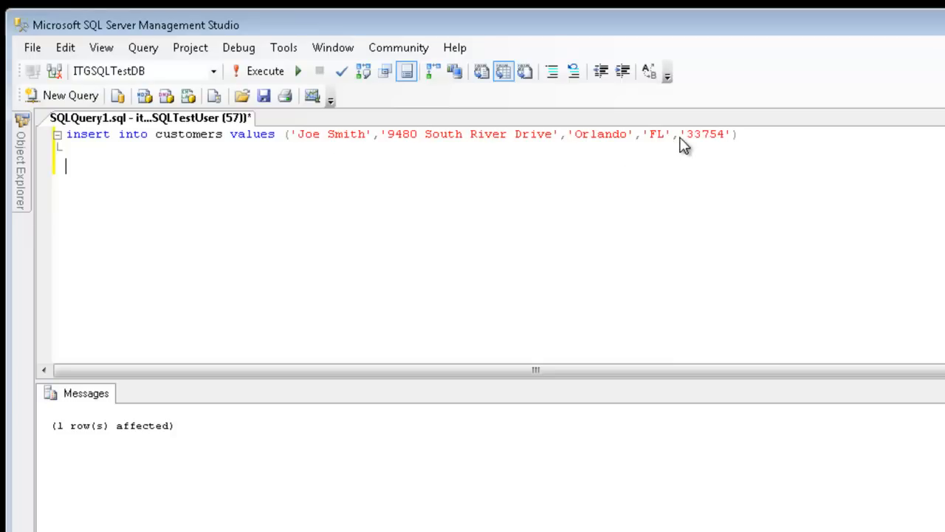
pyautogui.rightClick(66, 166)
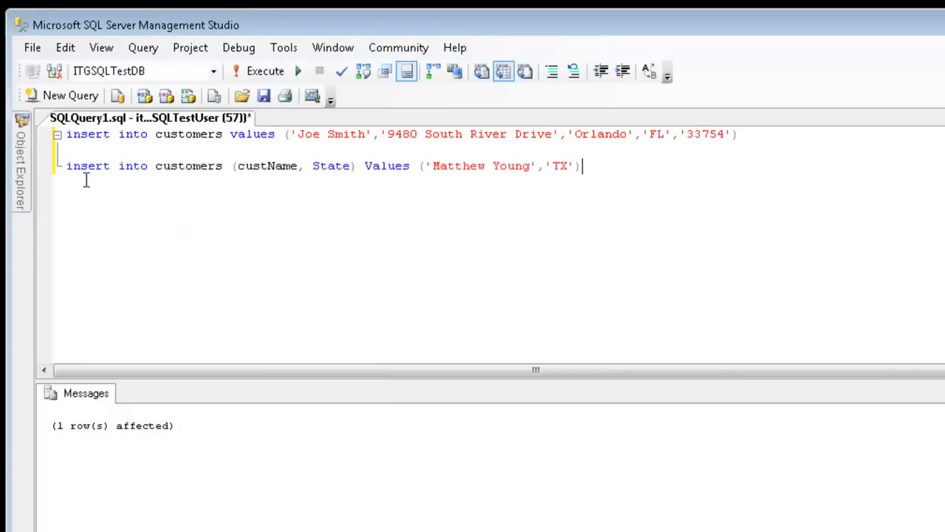
pyautogui.moveTo(175, 175)
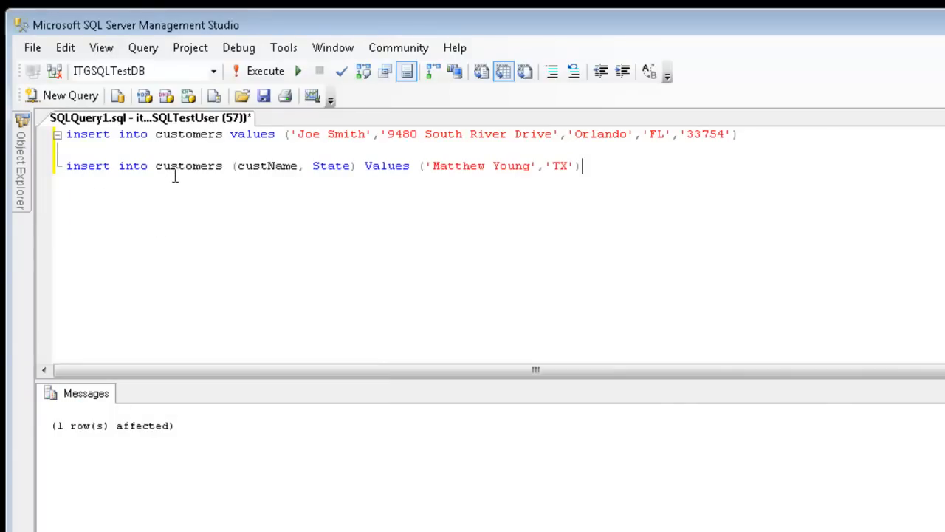
pyautogui.moveTo(267, 185)
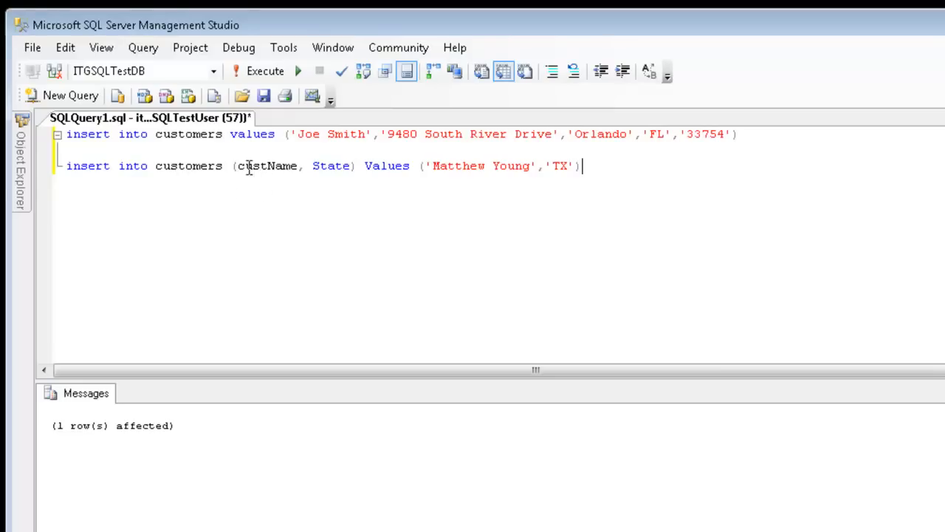
pyautogui.moveTo(267, 166)
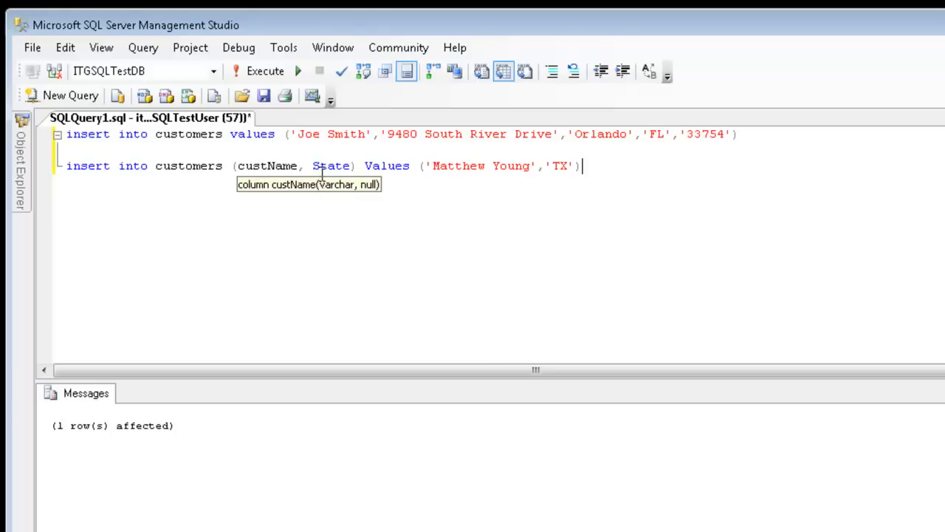
pyautogui.moveTo(331, 166)
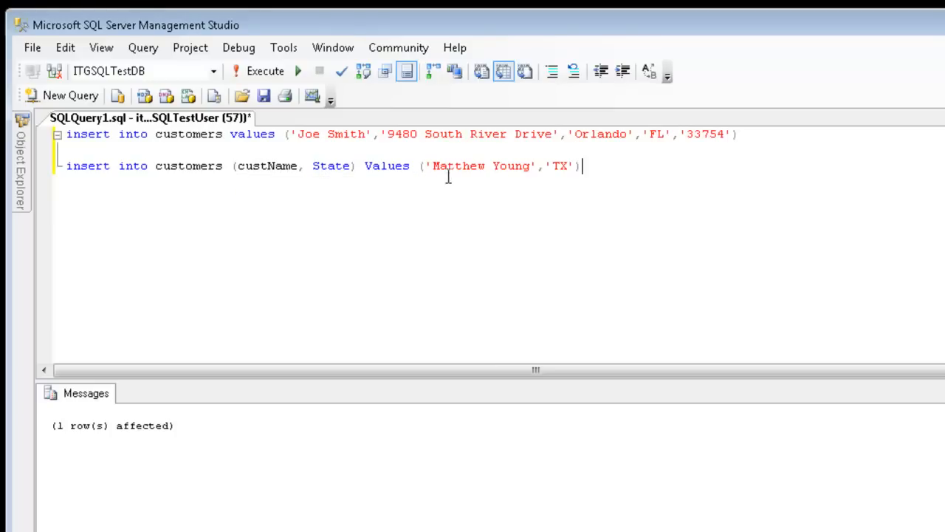
pyautogui.moveTo(508, 182)
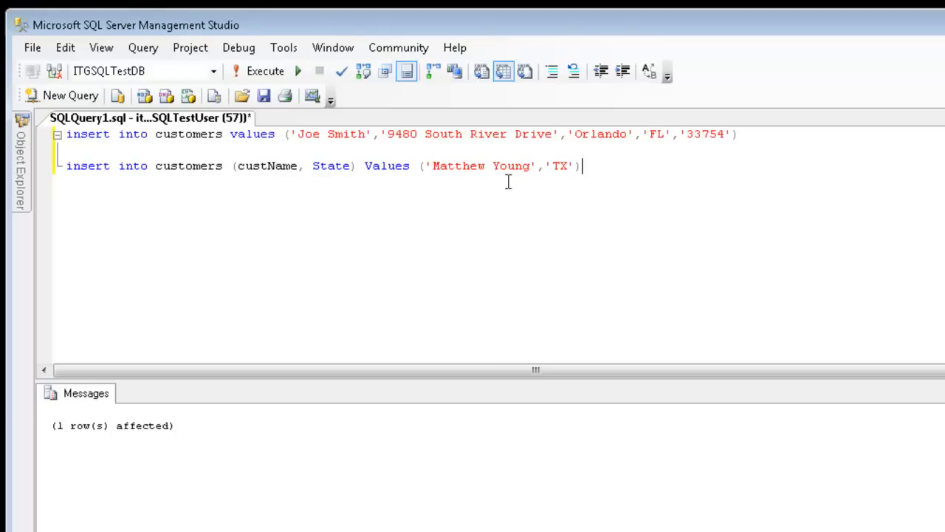
pyautogui.moveTo(330, 165)
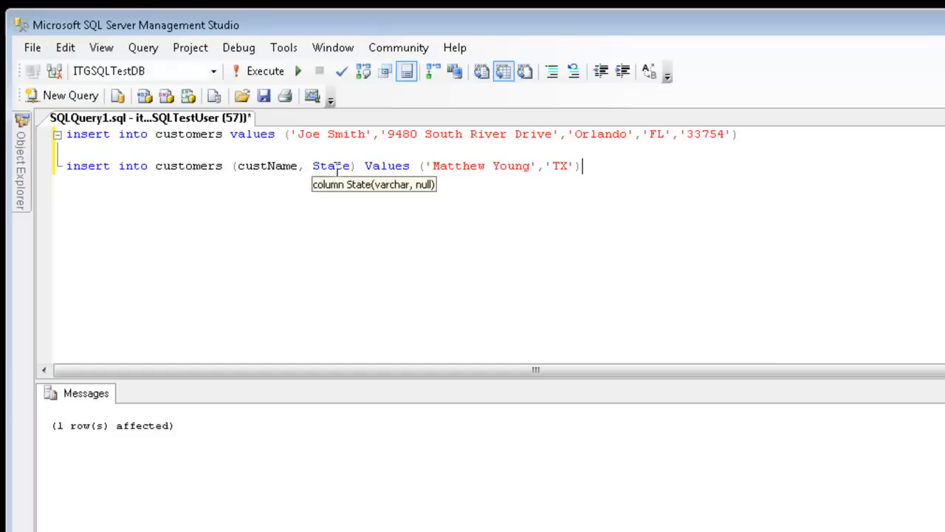
pyautogui.moveTo(333, 181)
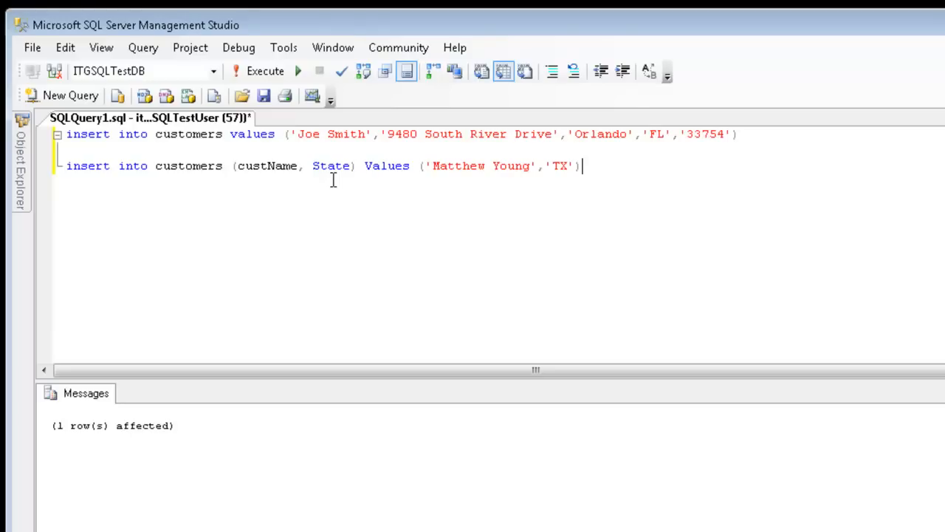
pyautogui.moveTo(319, 183)
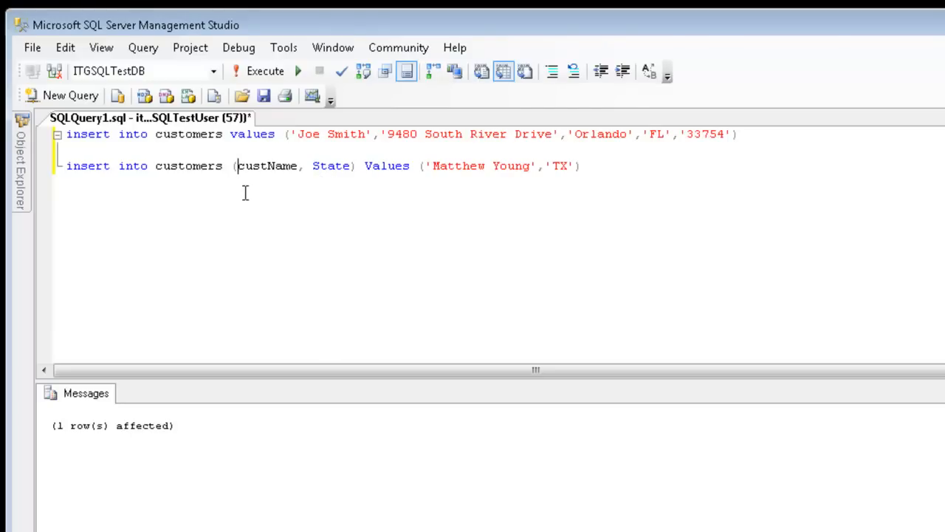
# Add square brackets around custName and State in the second insert's column list.
pyautogui.write('[')
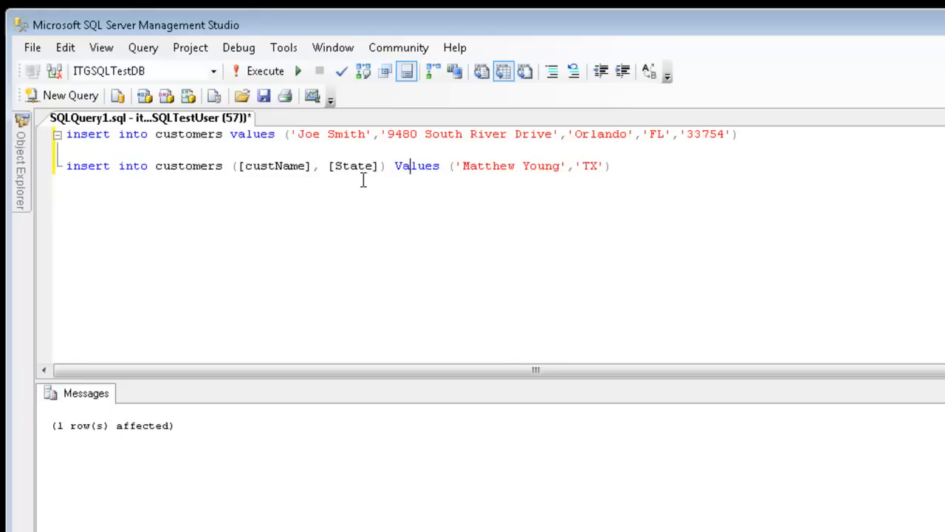
pyautogui.moveTo(314, 165); pyautogui.dragTo(610, 165)
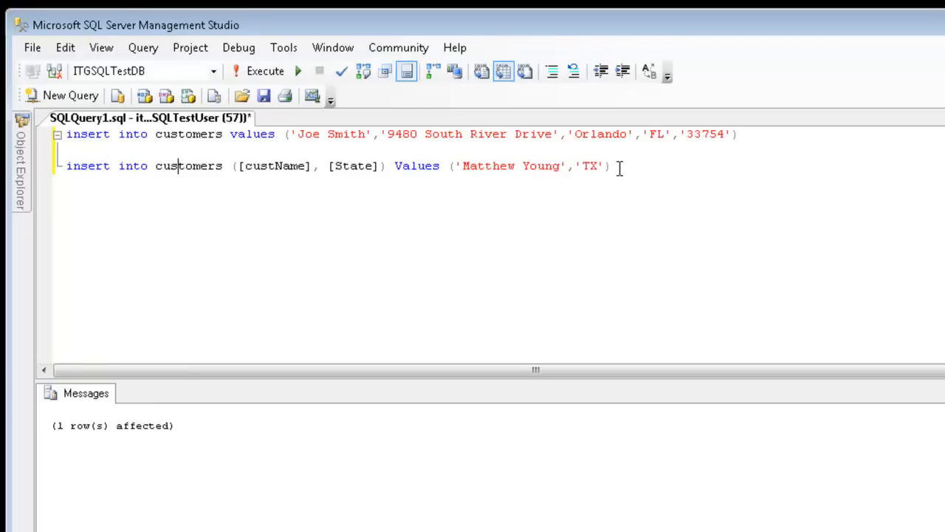
# Write 'select * from Customers' below the inserts and execute it.
pyautogui.press('Enter')
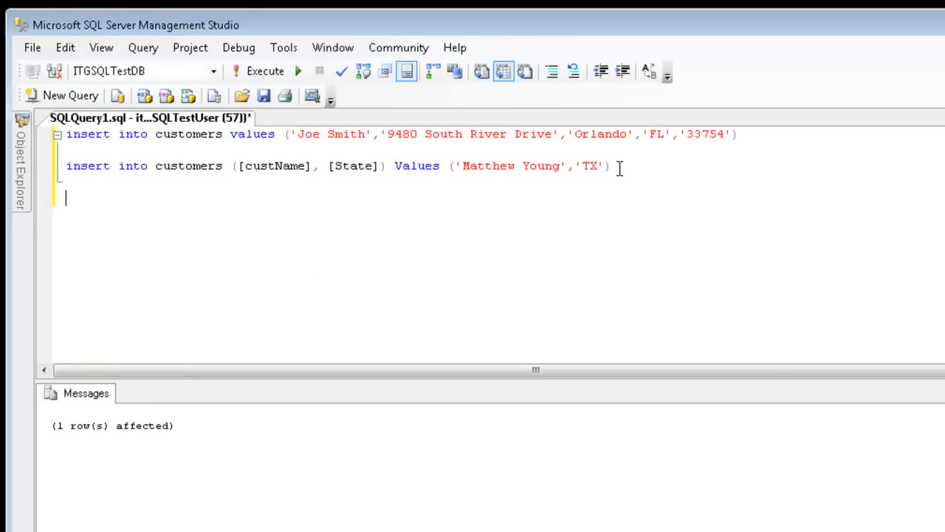
pyautogui.write('select *')
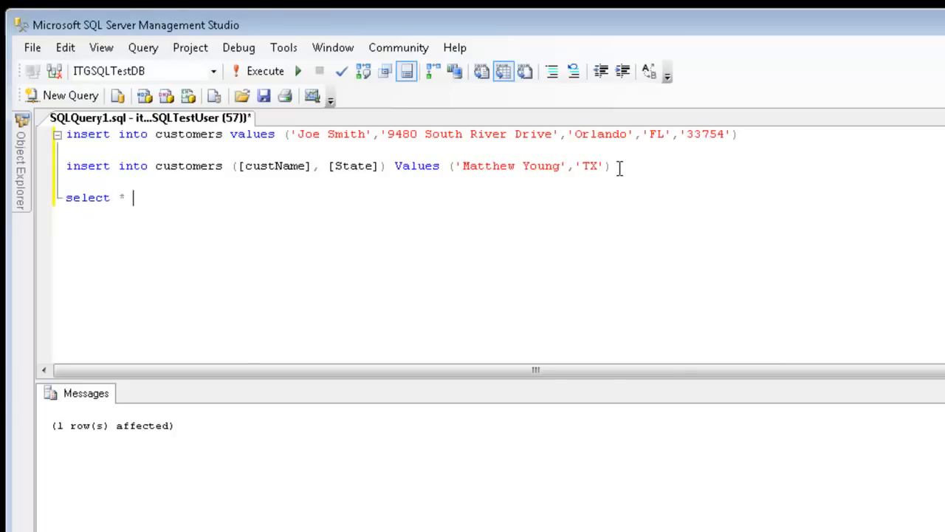
pyautogui.write('from')
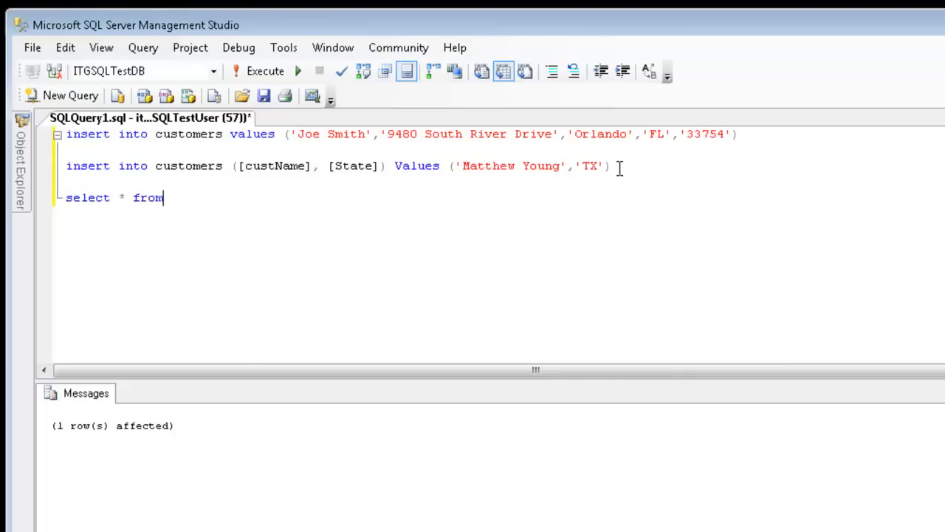
pyautogui.write('customers')
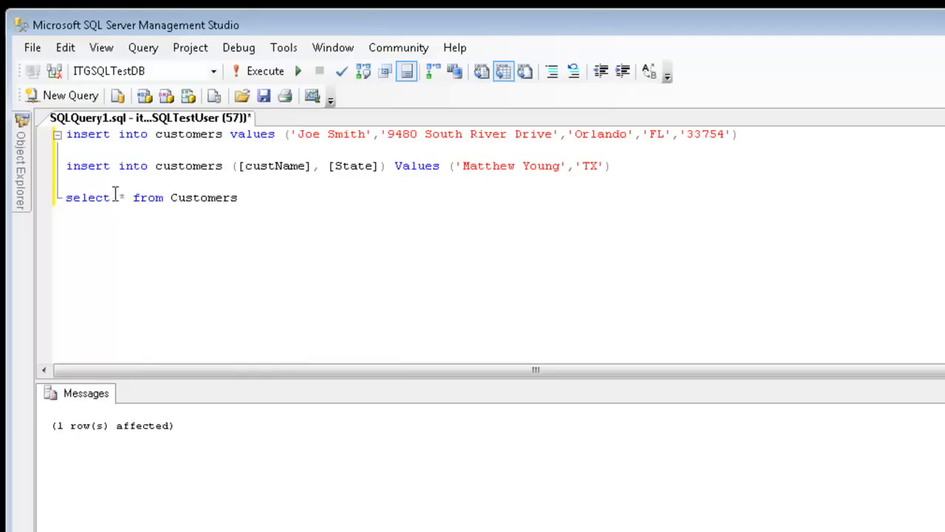
pyautogui.click(264, 71)
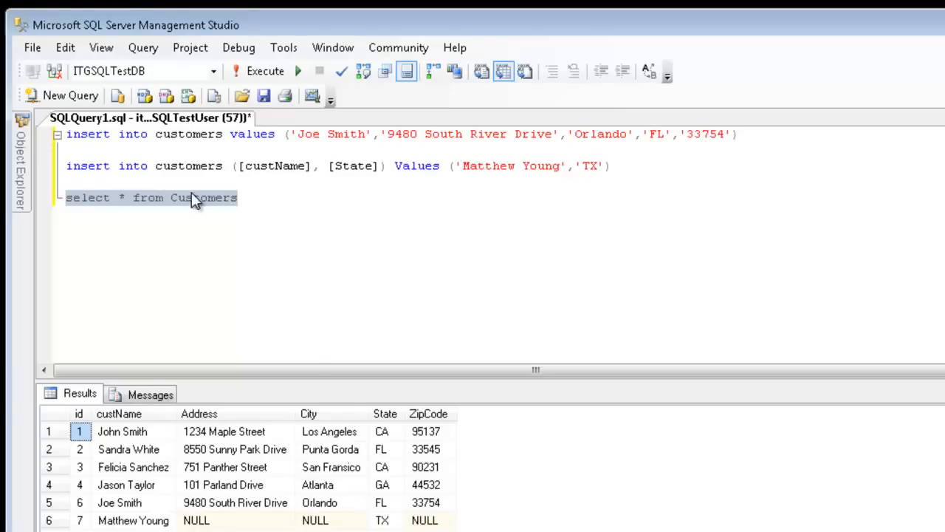
pyautogui.moveTo(205, 144)
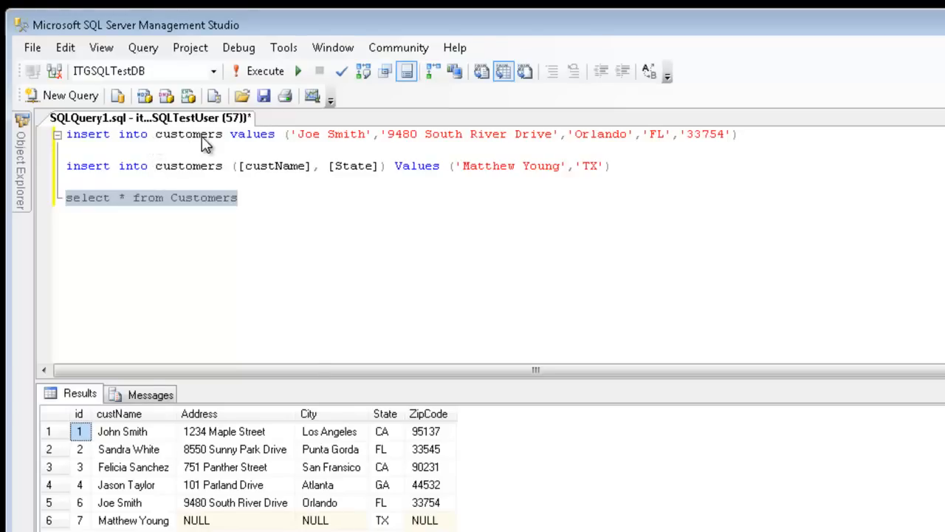
pyautogui.moveTo(319, 502)
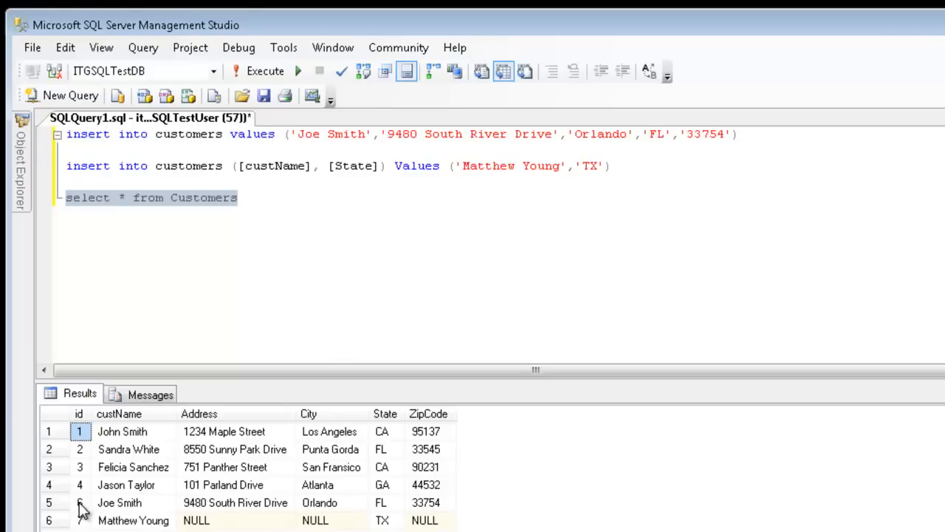
pyautogui.moveTo(432, 504)
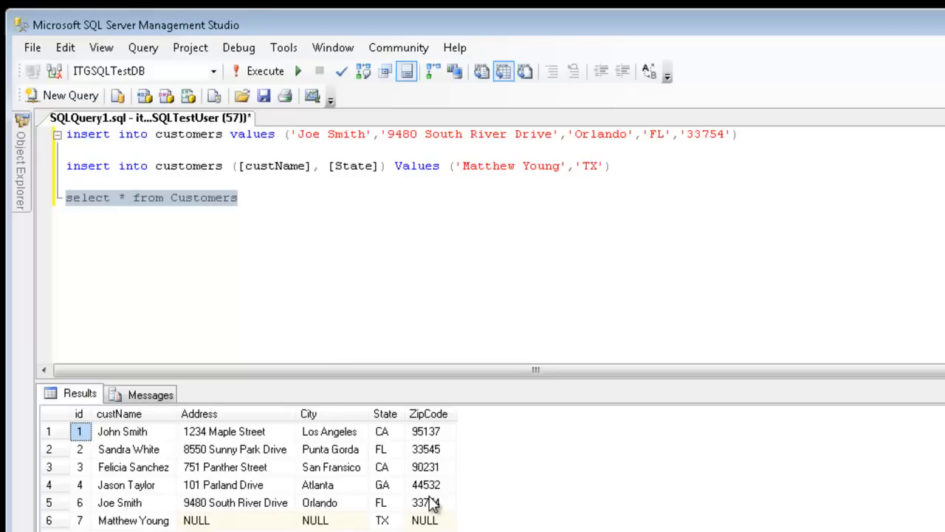
pyautogui.moveTo(212, 186)
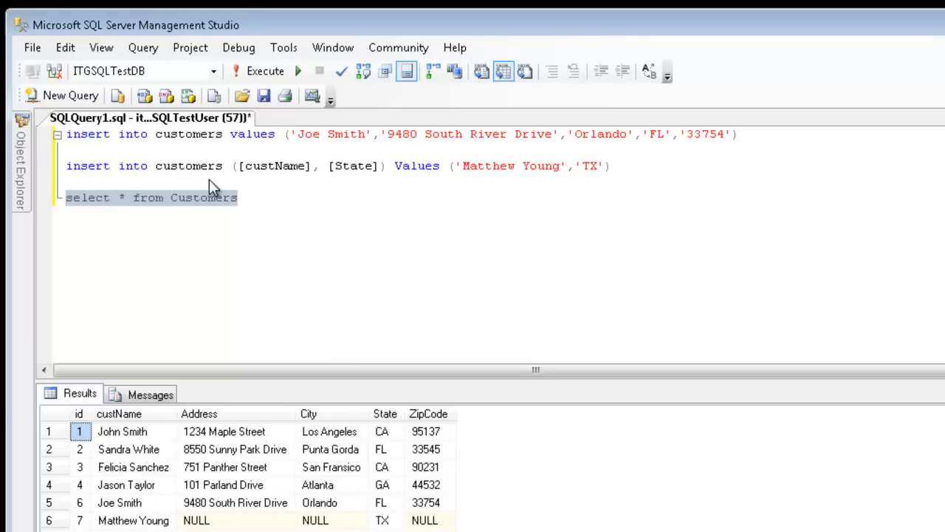
pyautogui.moveTo(419, 193)
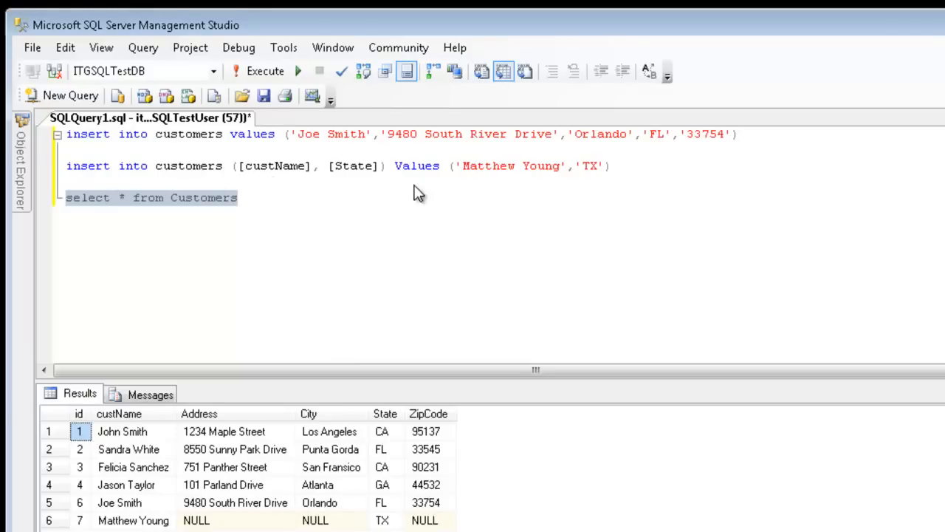
pyautogui.moveTo(398, 526)
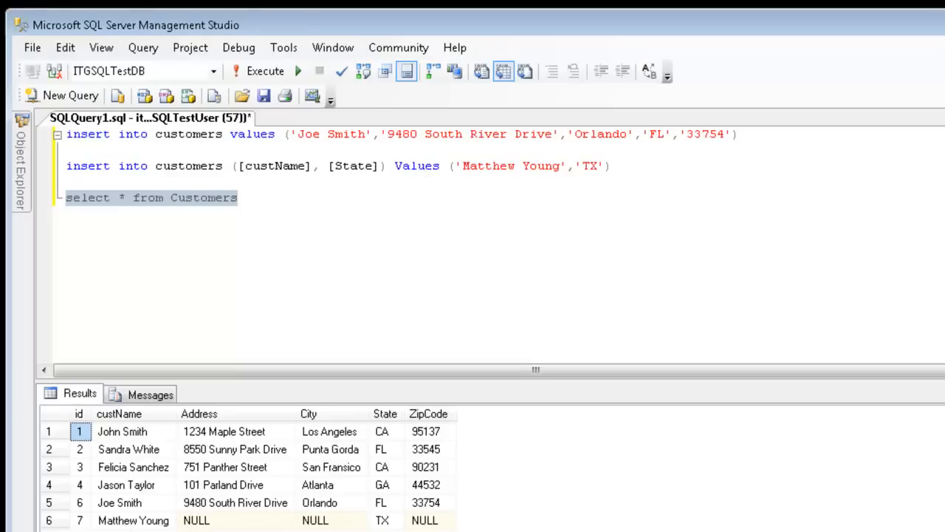
pyautogui.moveTo(388, 520)
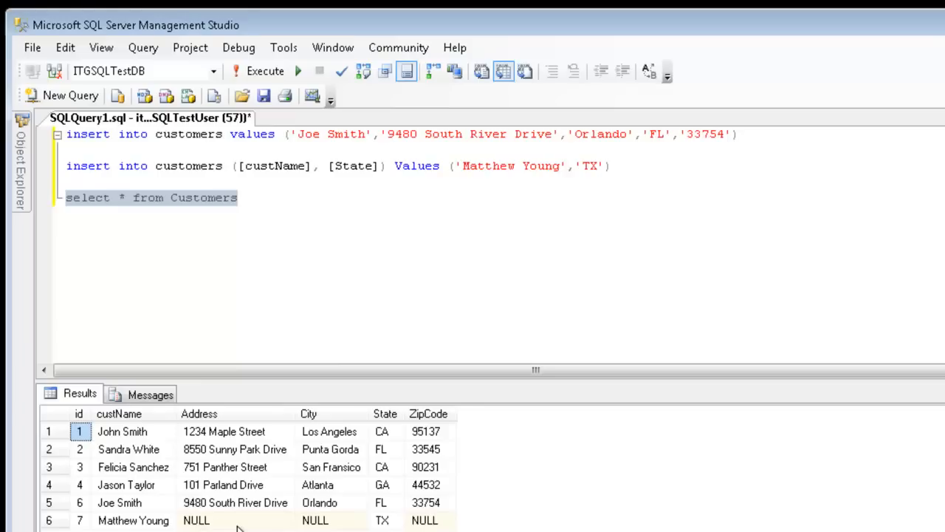
pyautogui.moveTo(267, 240)
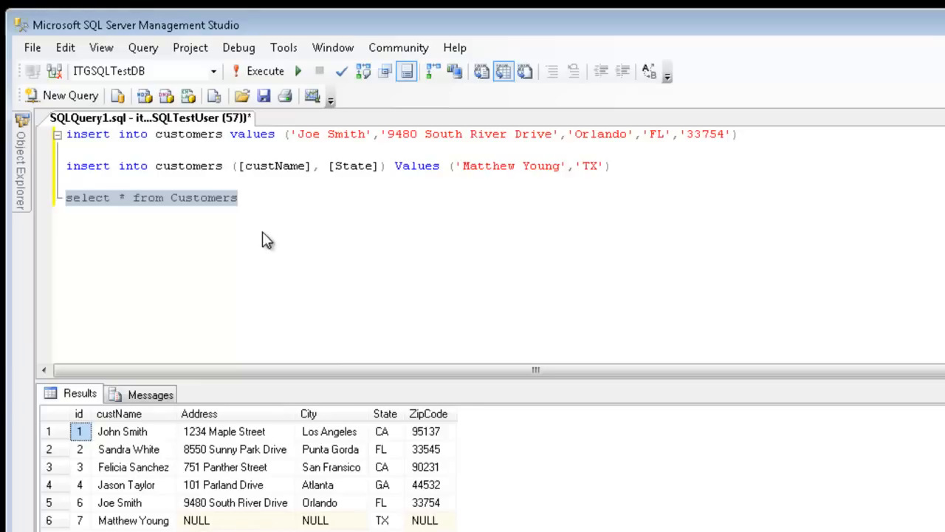
pyautogui.moveTo(247, 520)
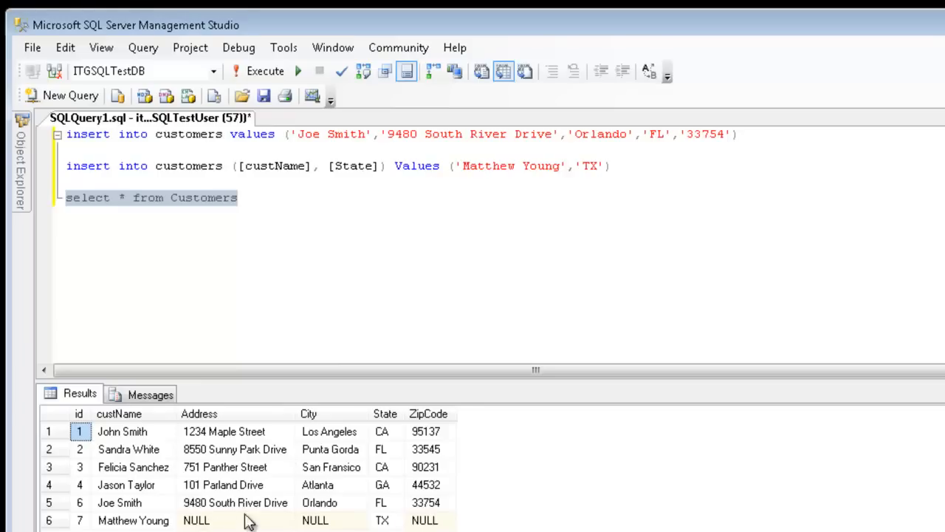
pyautogui.moveTo(225, 526)
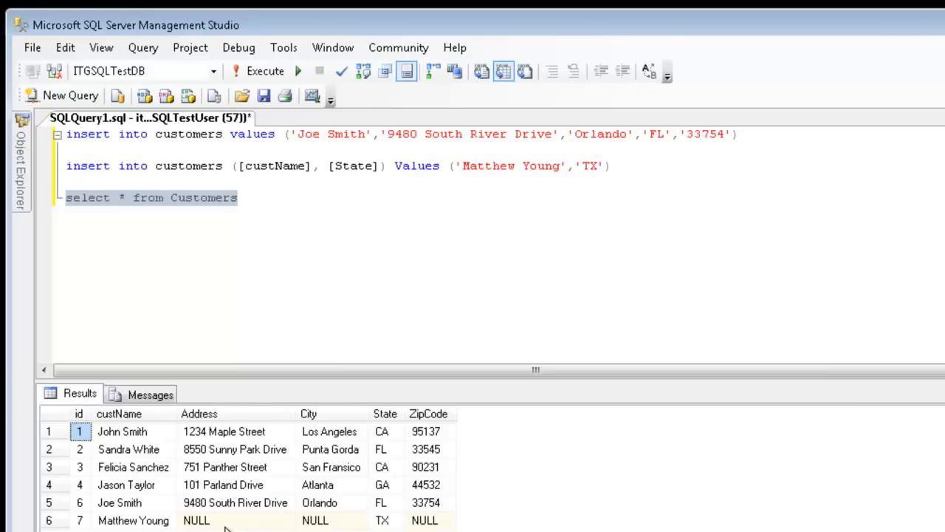
pyautogui.moveTo(395, 502)
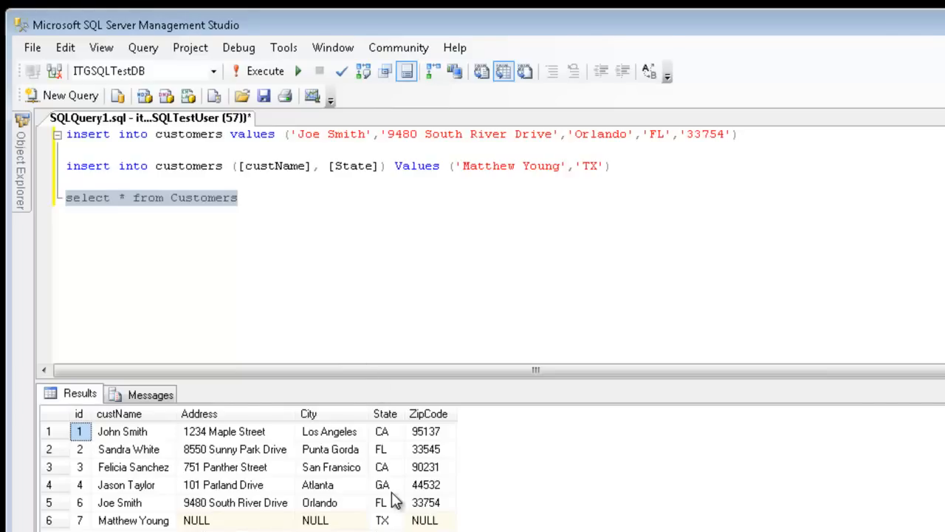
pyautogui.moveTo(381, 521)
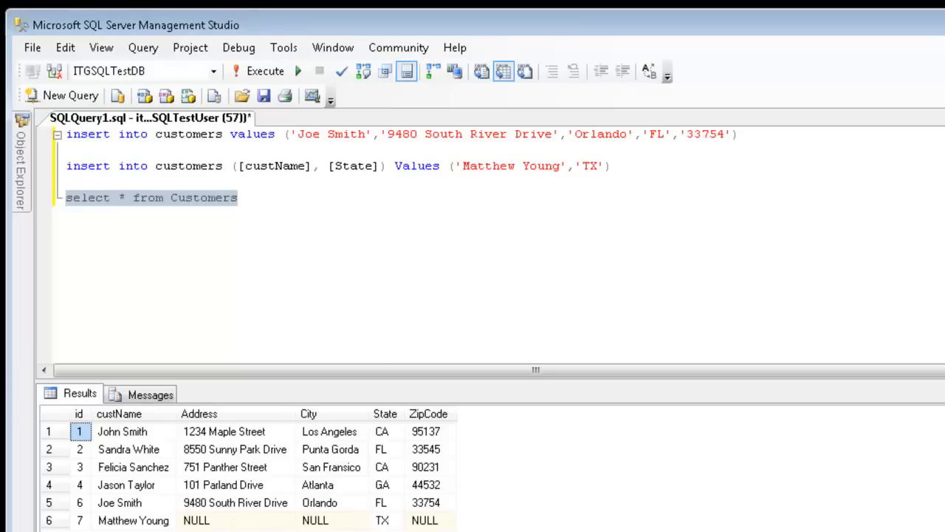
pyautogui.moveTo(301, 248)
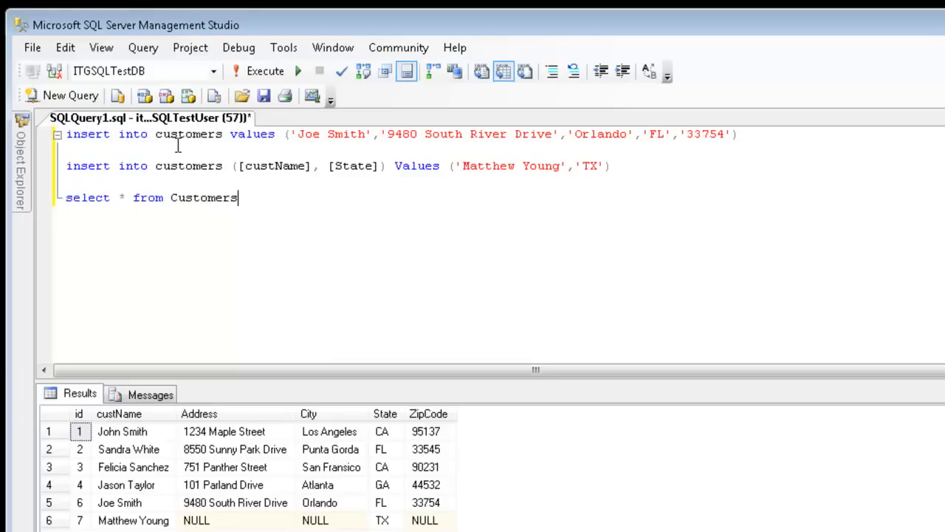
pyautogui.moveTo(155, 154)
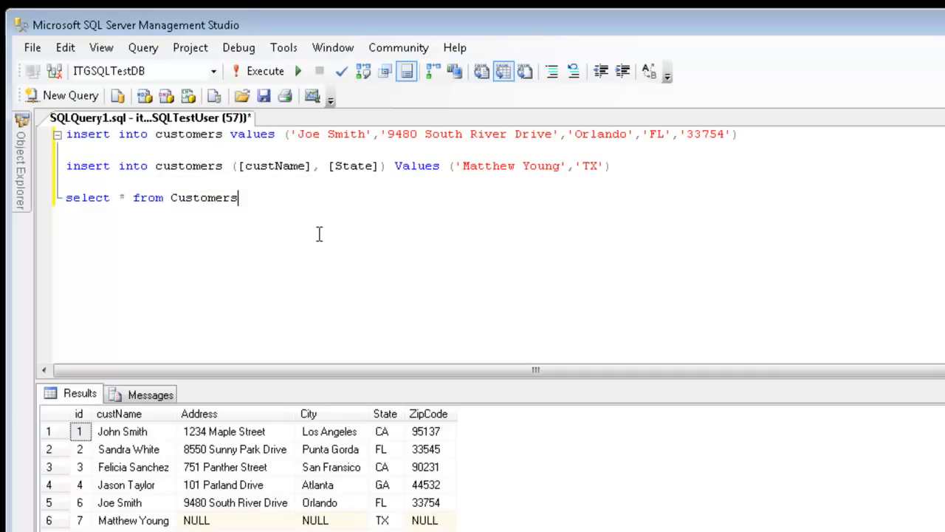
pyautogui.moveTo(307, 233)
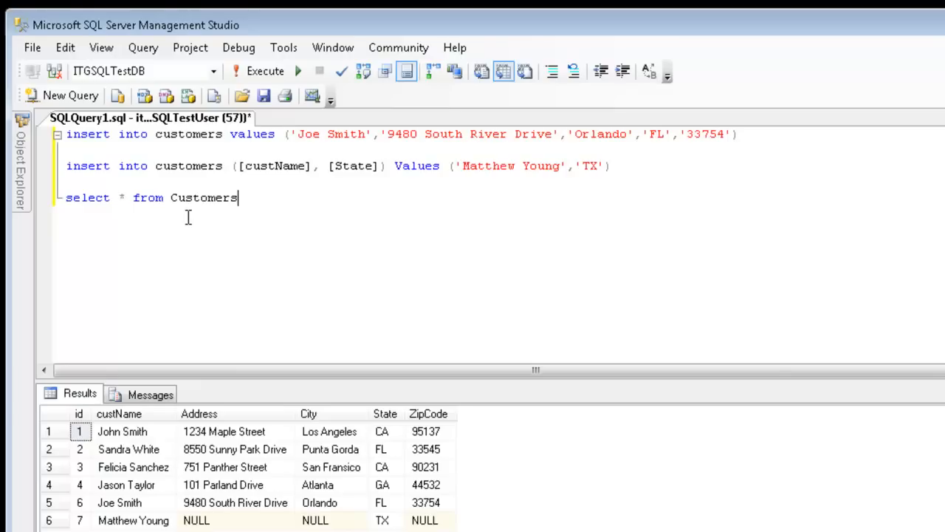
pyautogui.moveTo(288, 231)
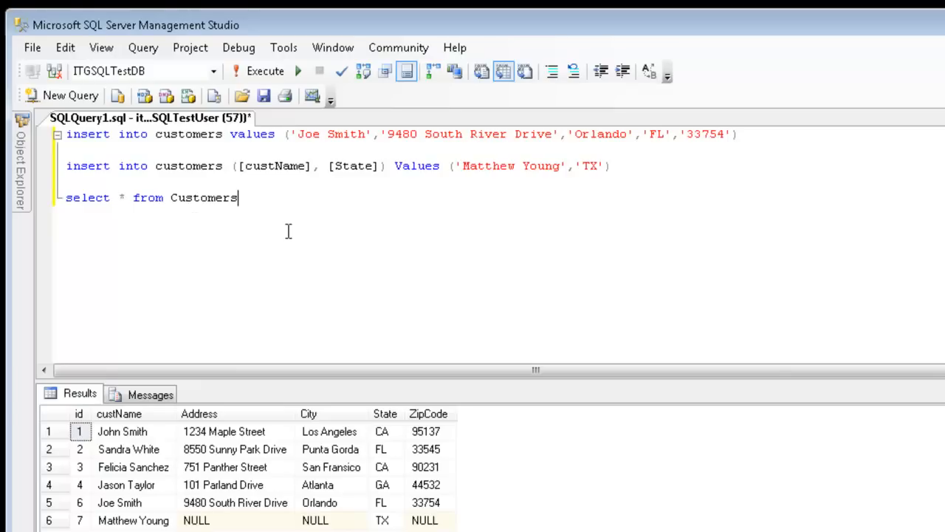